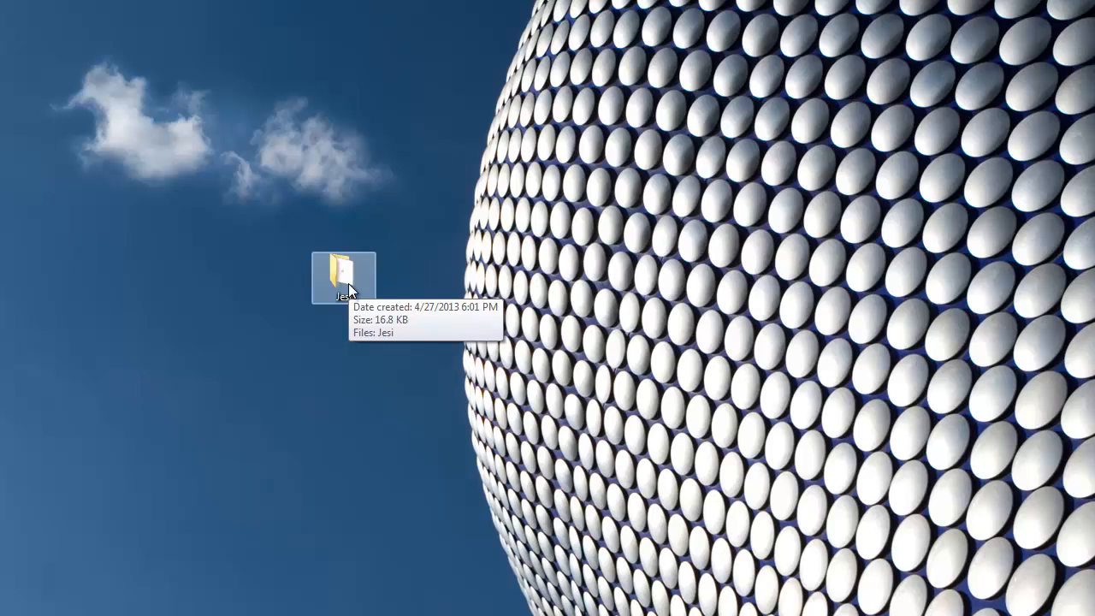
Open the desktop Jesi folder and run the Jesi builder jar.
double_click(343, 273)
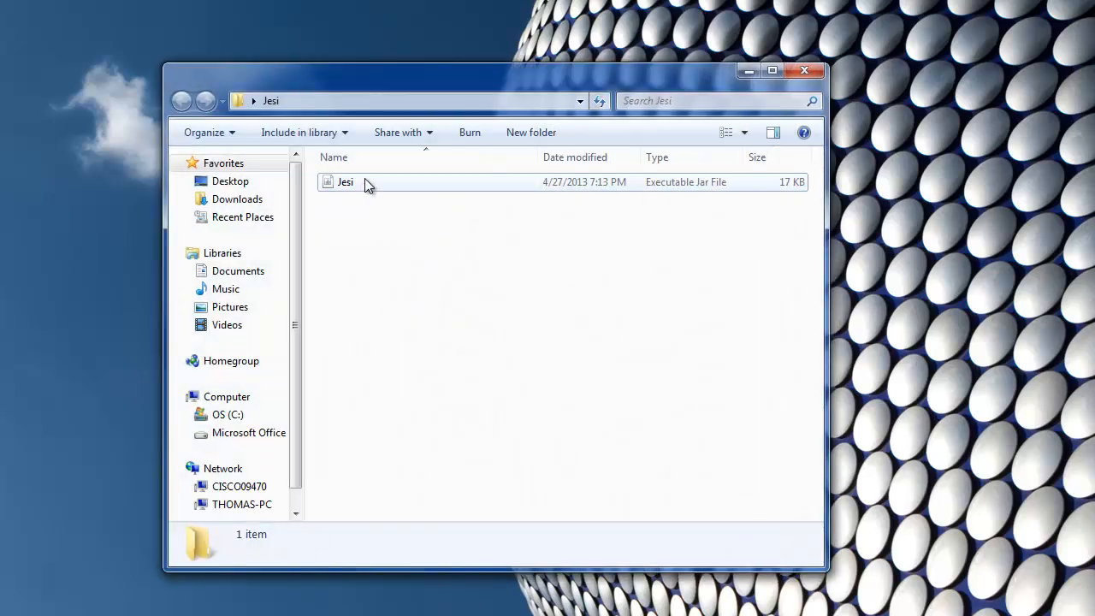
double_click(345, 181)
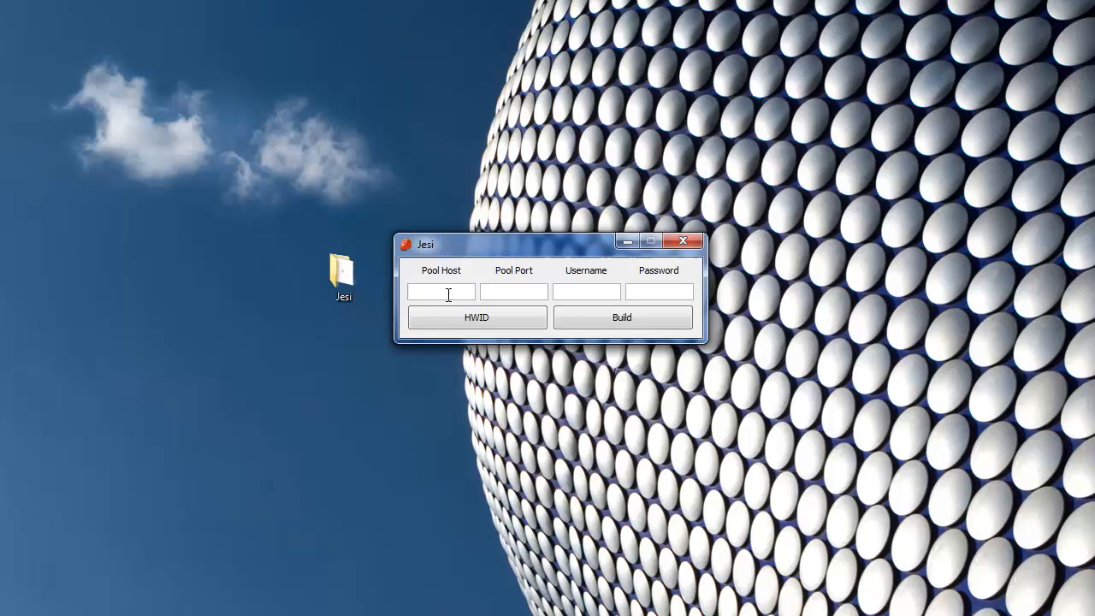
Generate this computer's HWID, copy it to the clipboard, and dismiss the confirmation.
click(659, 291)
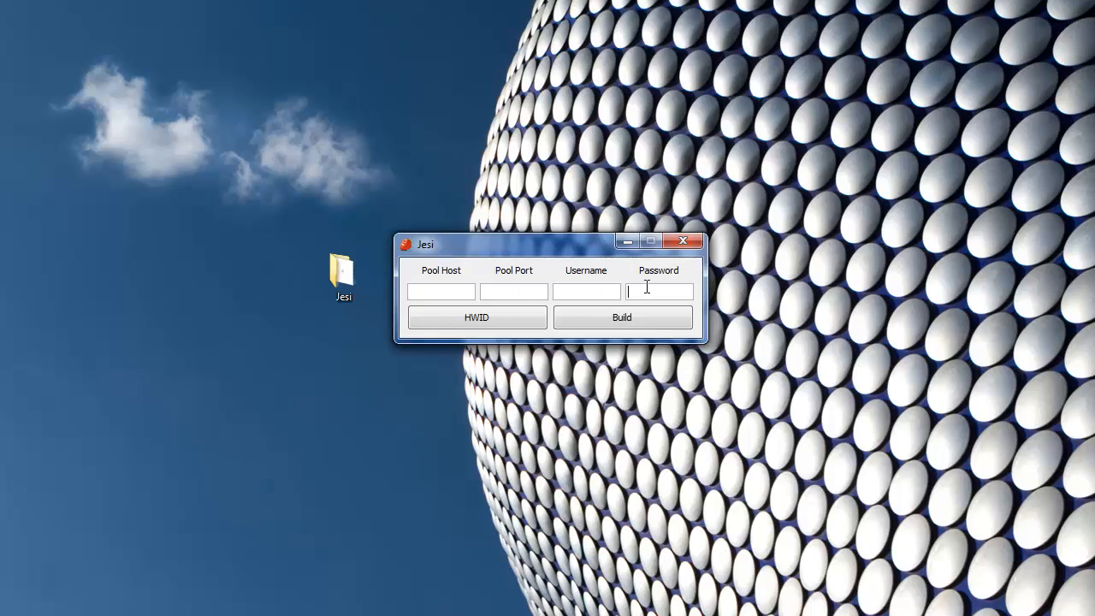
mouse_move(614, 316)
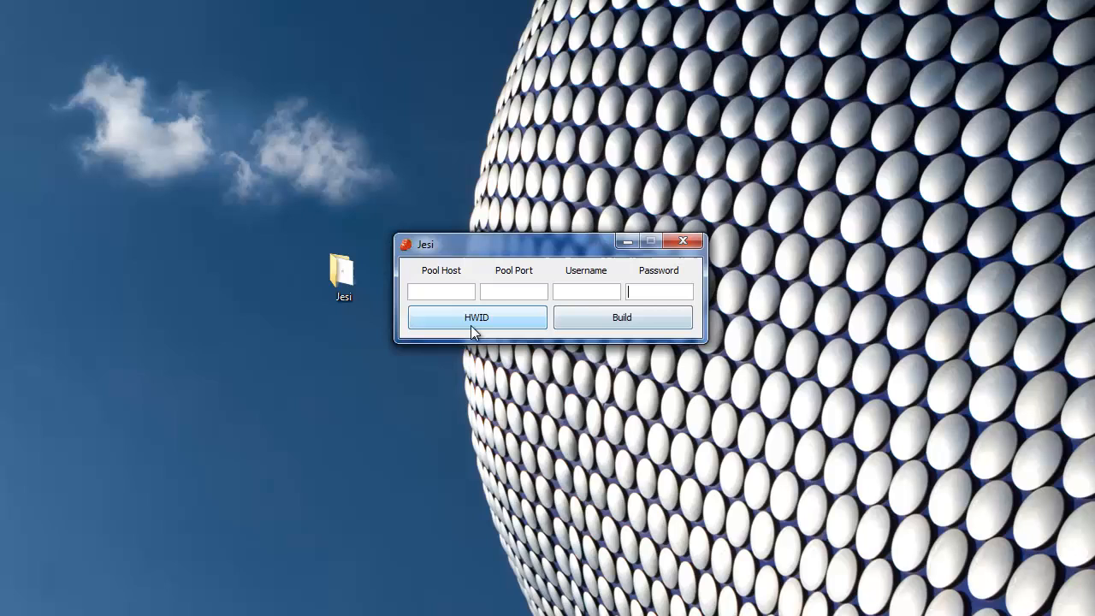
click(477, 317)
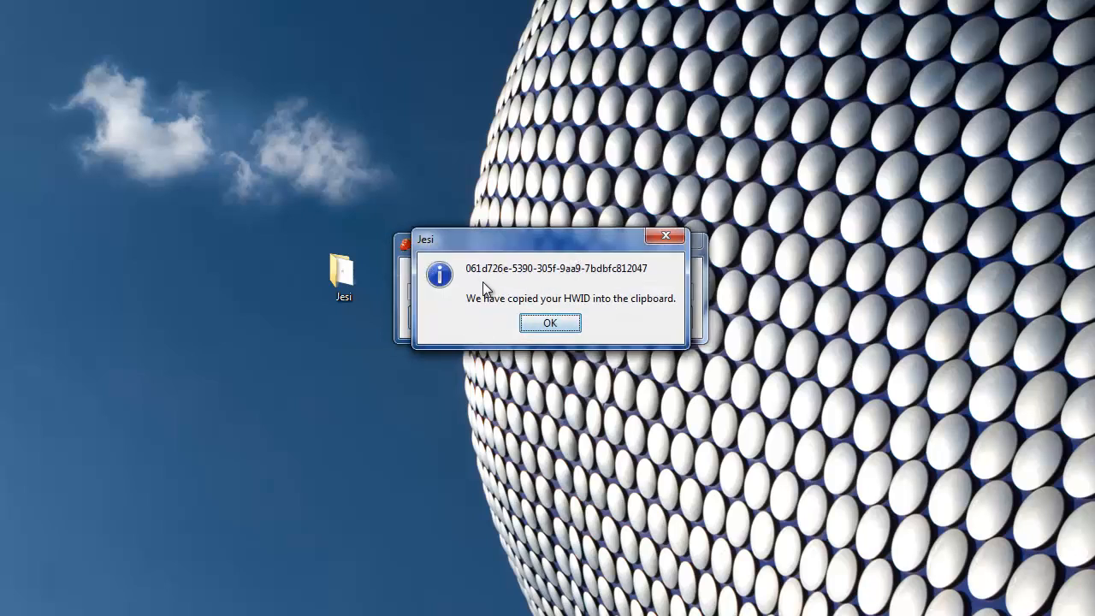
mouse_move(571, 238)
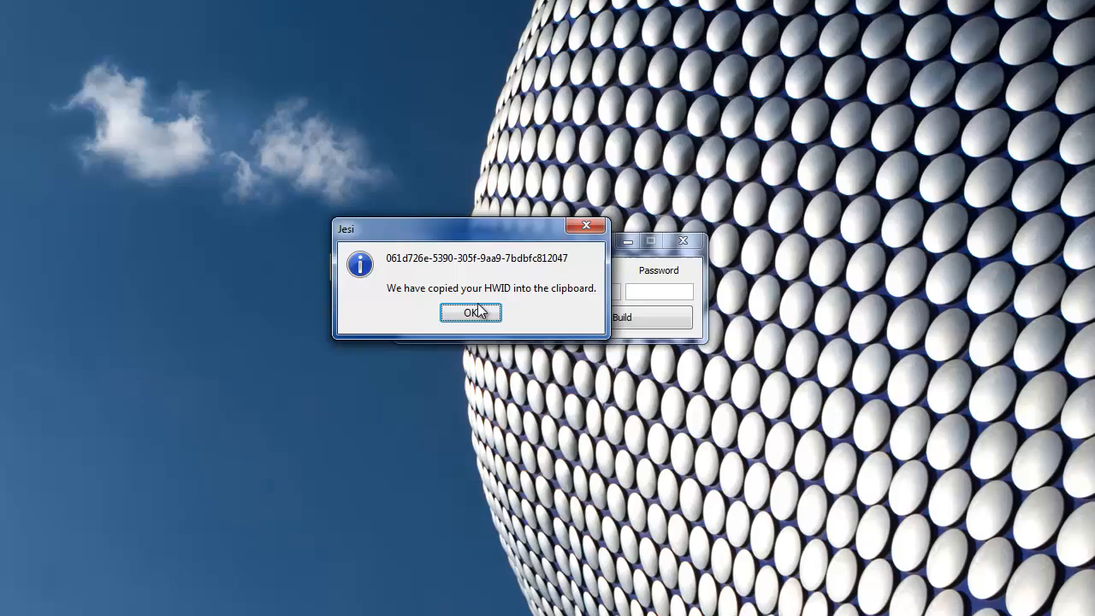
click(470, 313)
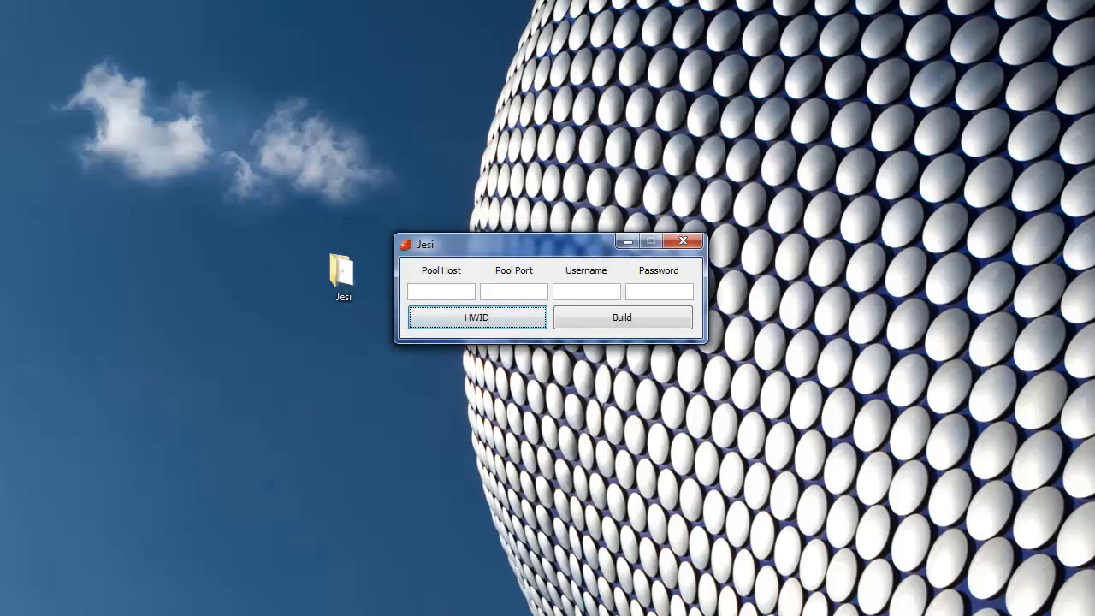
Enter pool host btcmine.com, port 8332 and login credentials, then build the bot.
click(477, 316)
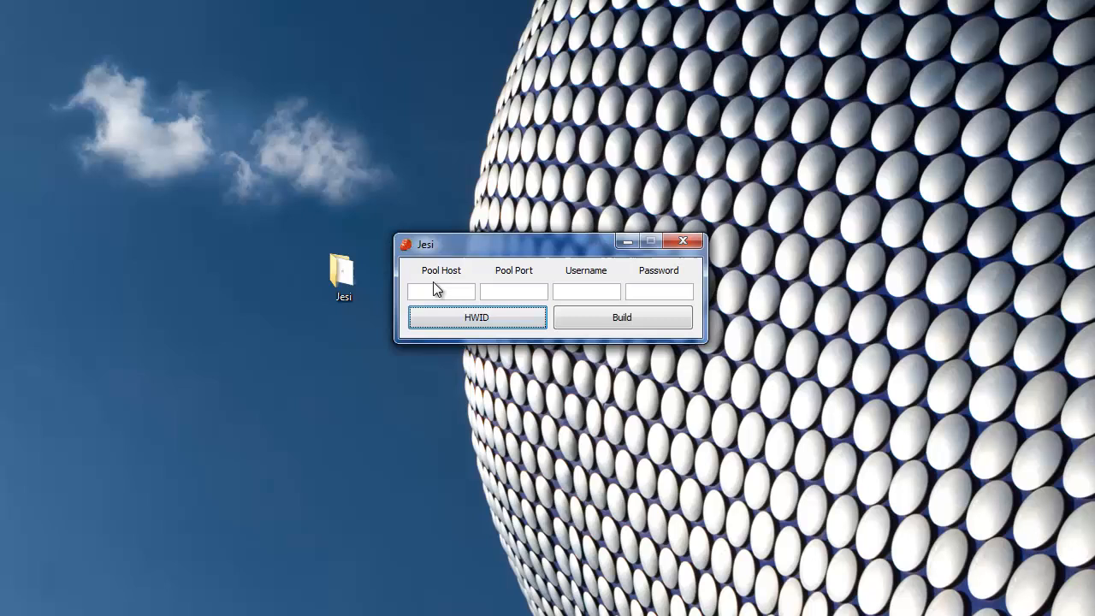
click(440, 291)
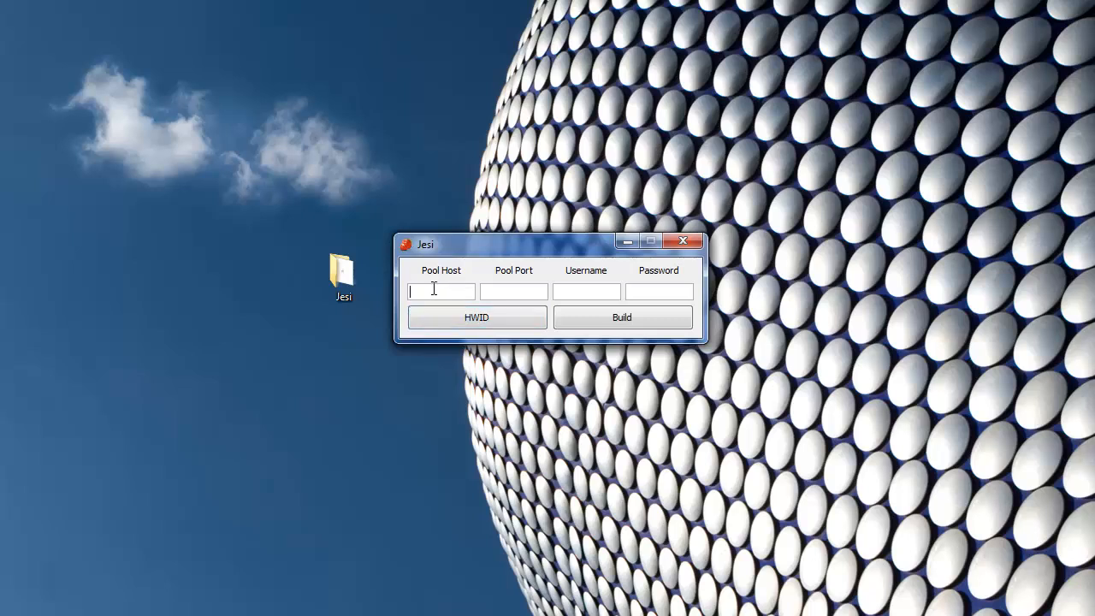
text(btcmine.c)
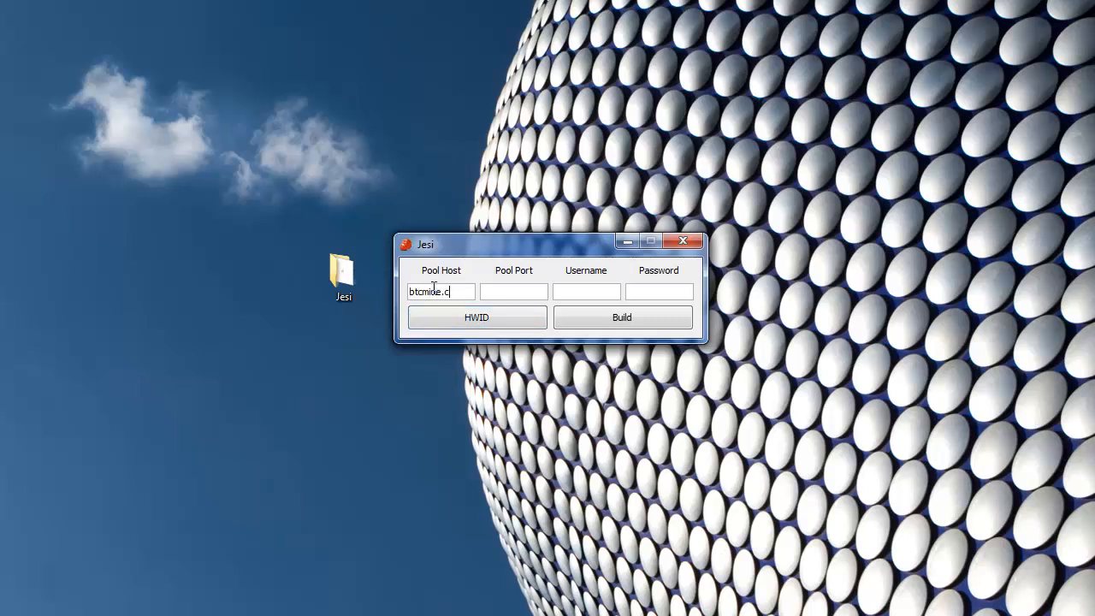
text(8332)
click(586, 292)
text(jire)
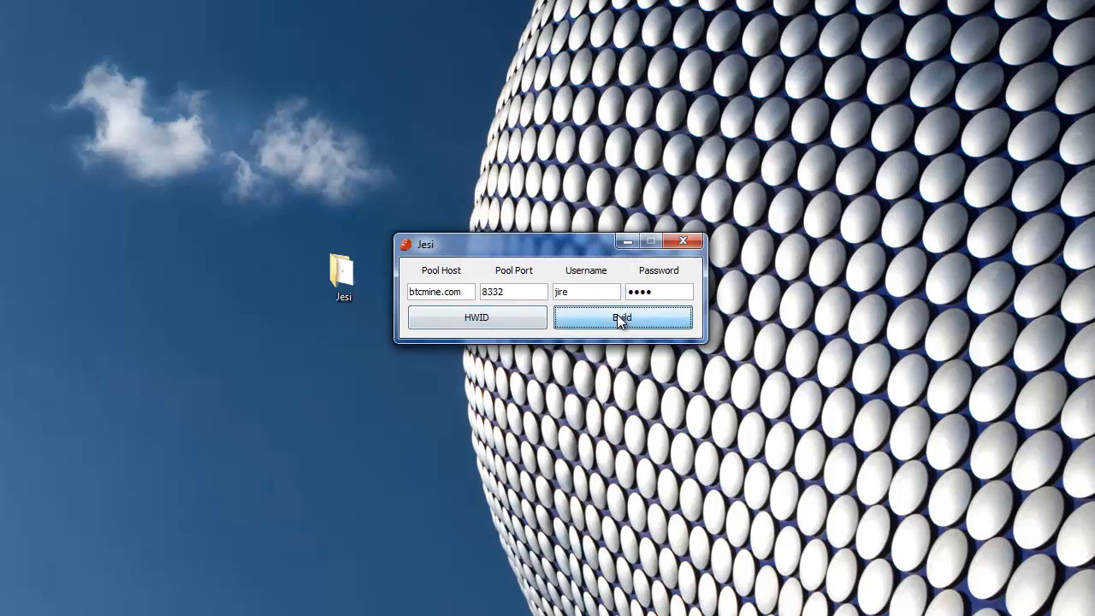
click(621, 316)
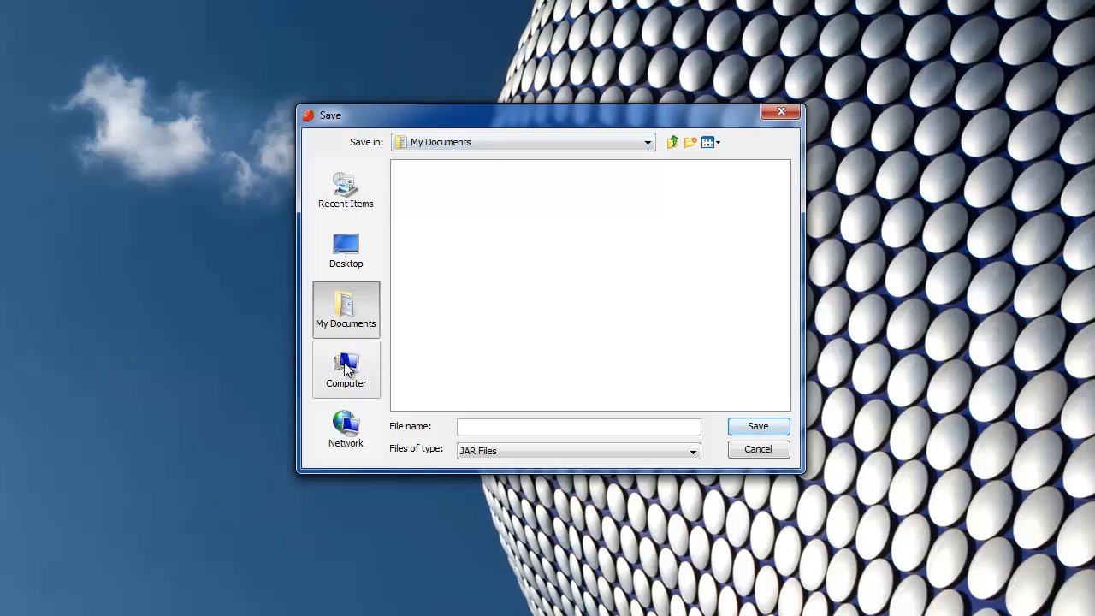
Save the bot as jesi.jar on the Desktop and acknowledge the built message.
click(346, 248)
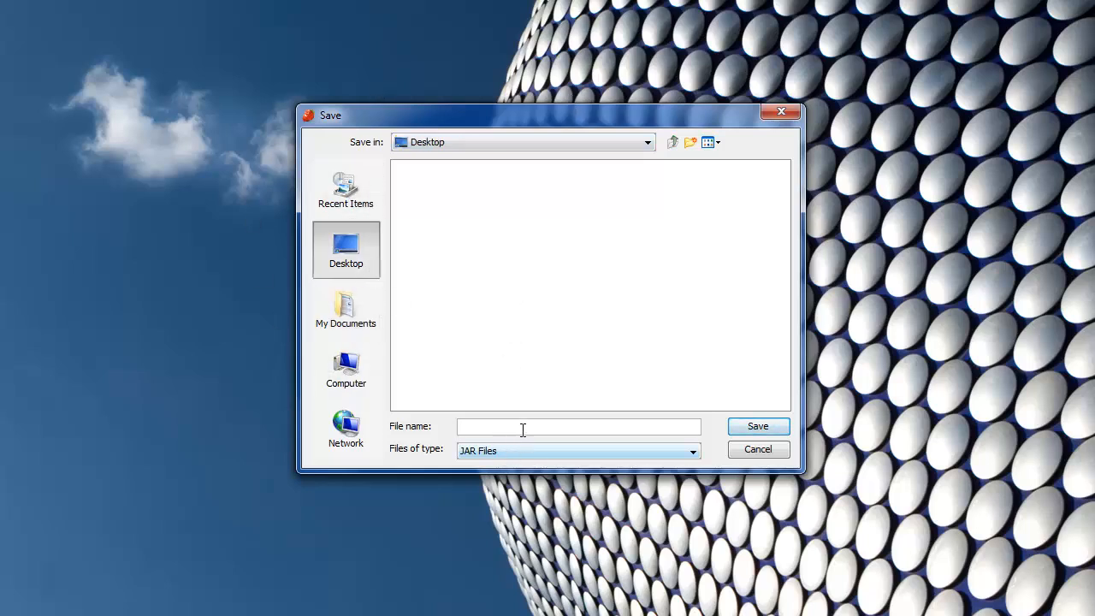
text(jesi.jar)
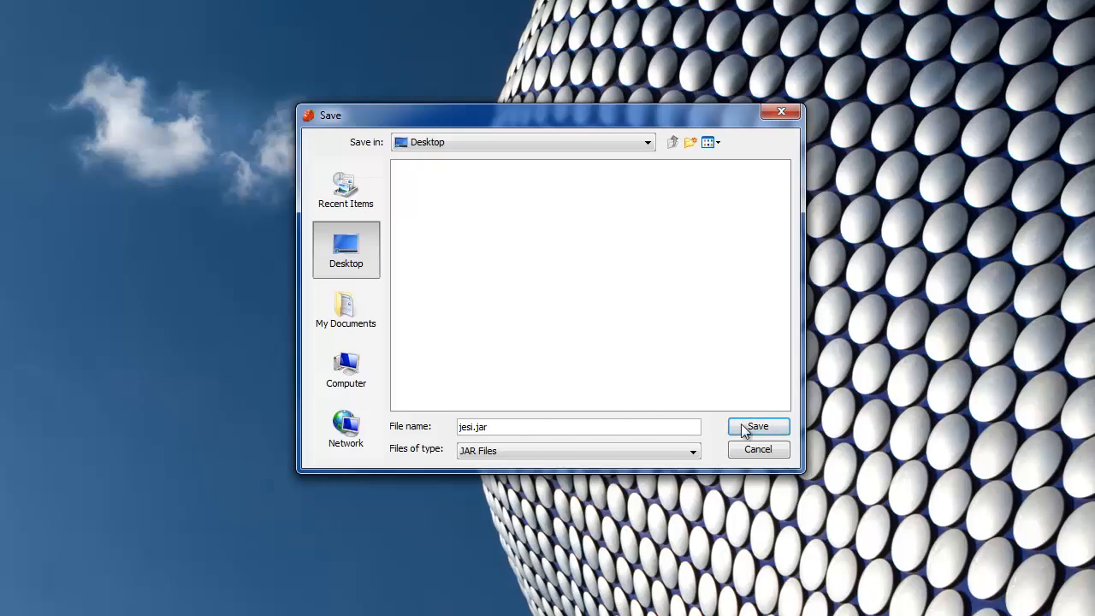
click(758, 425)
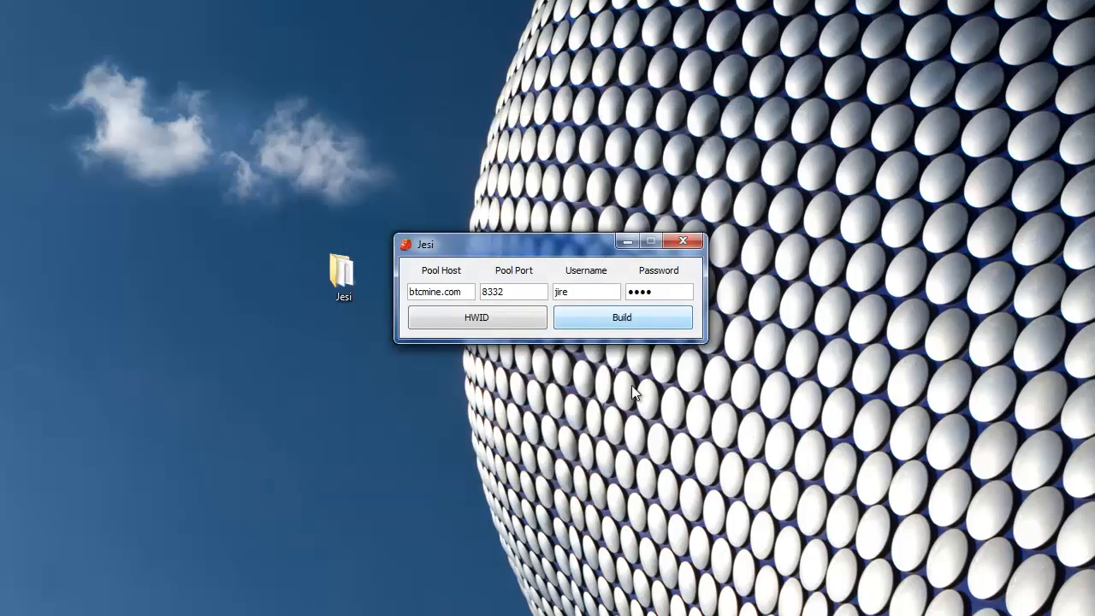
click(622, 316)
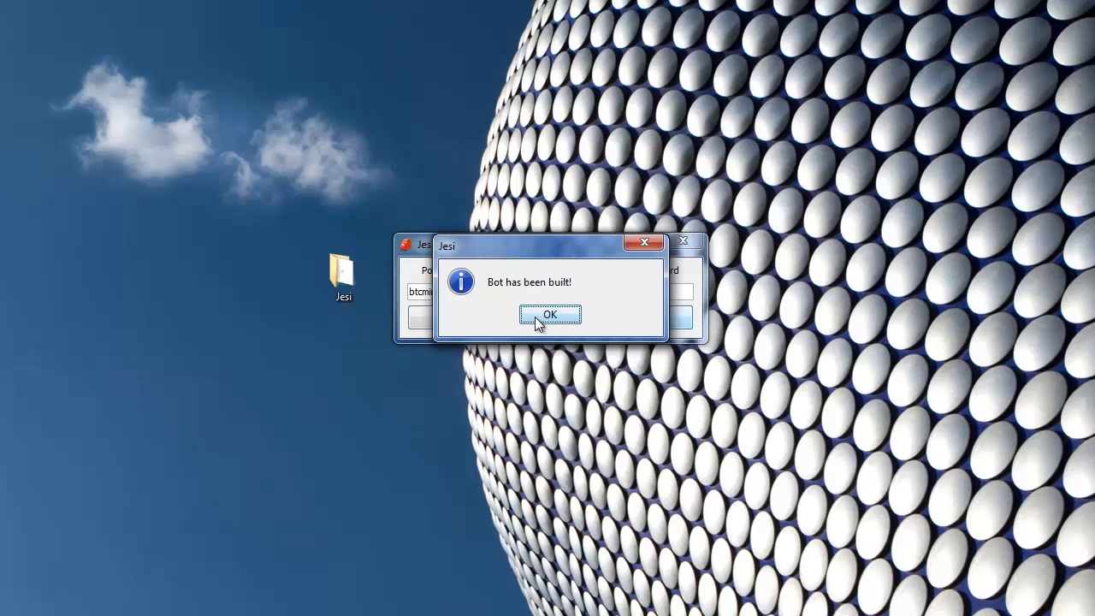
click(549, 314)
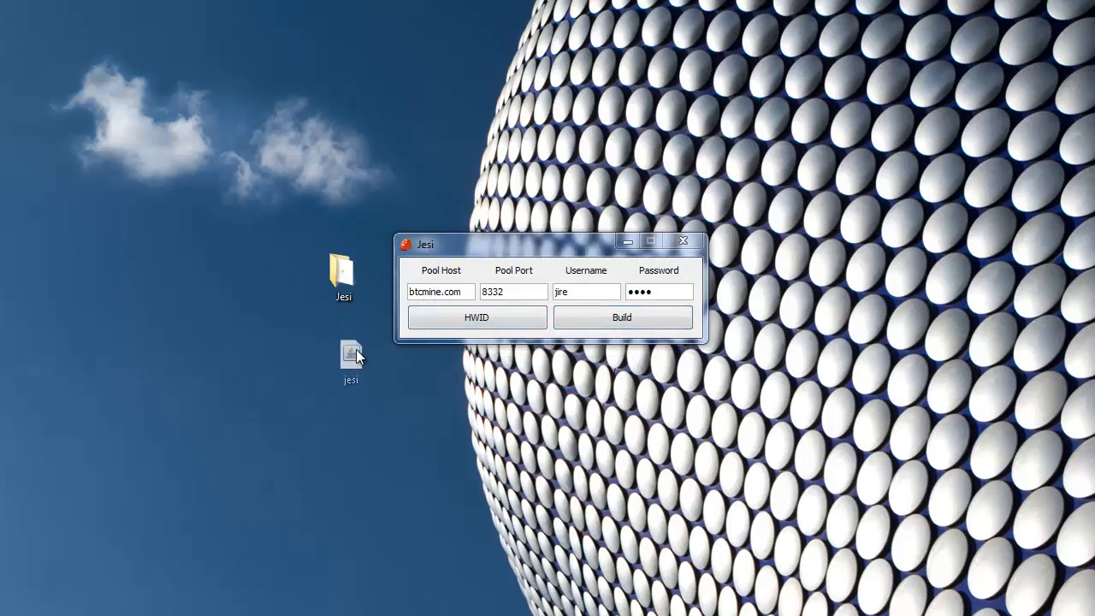
click(343, 353)
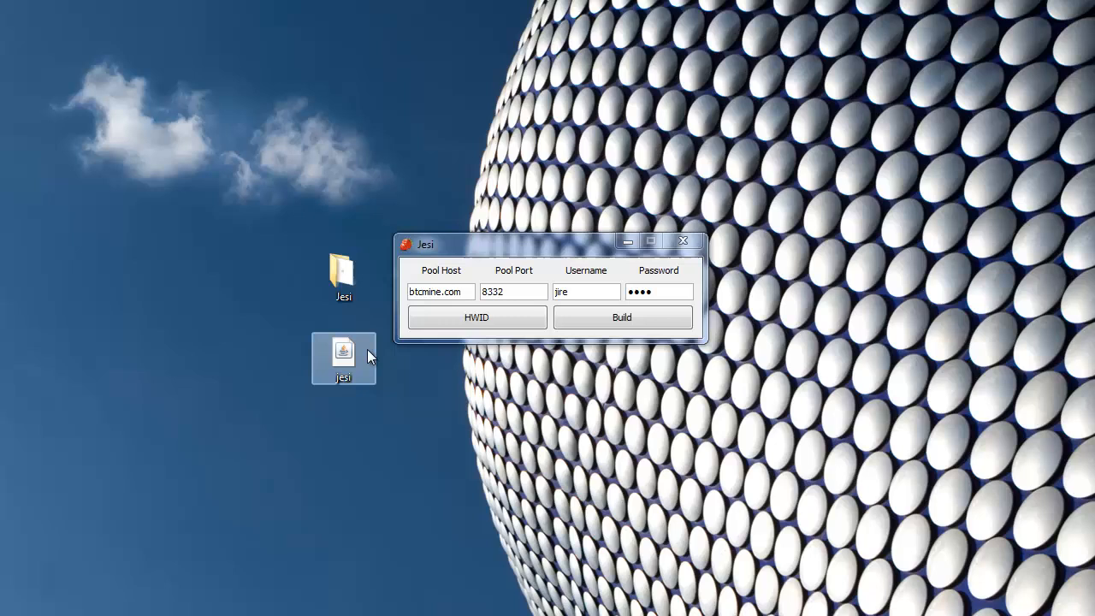
click(391, 430)
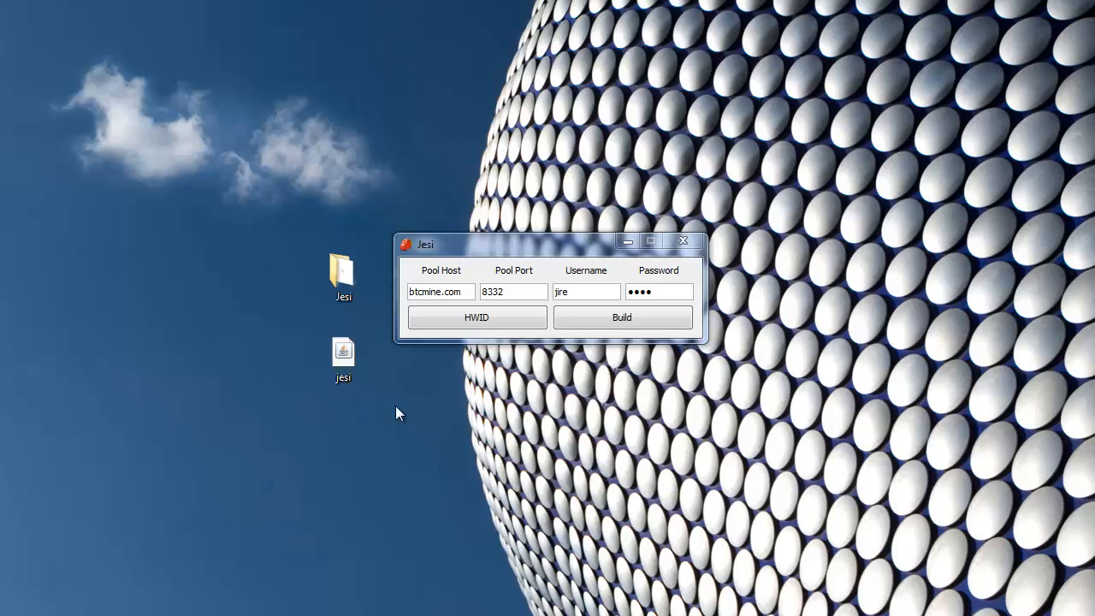
click(342, 353)
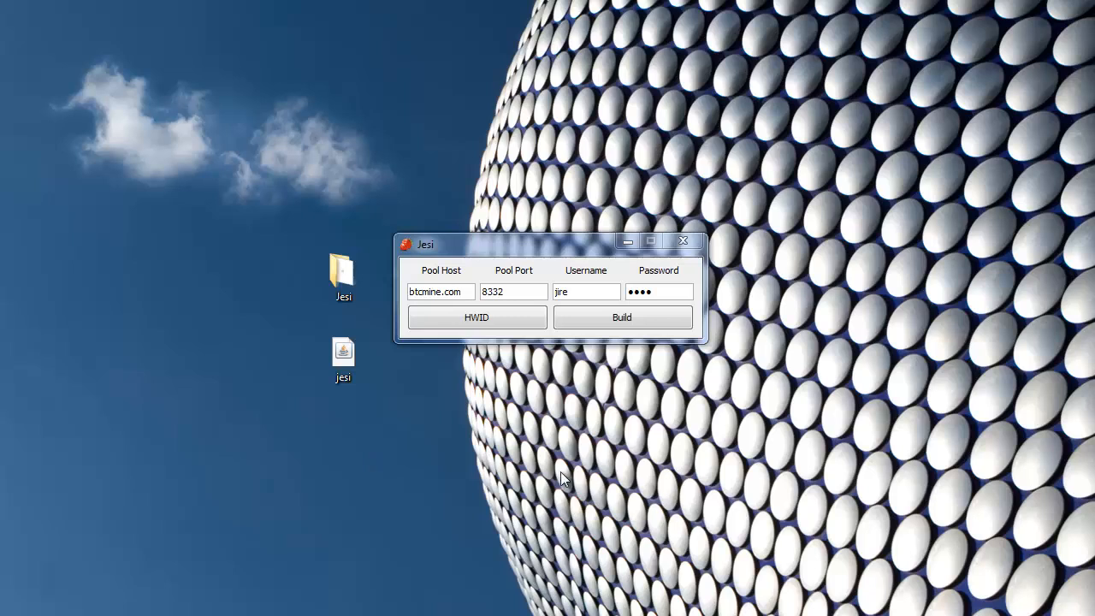
mouse_move(547, 463)
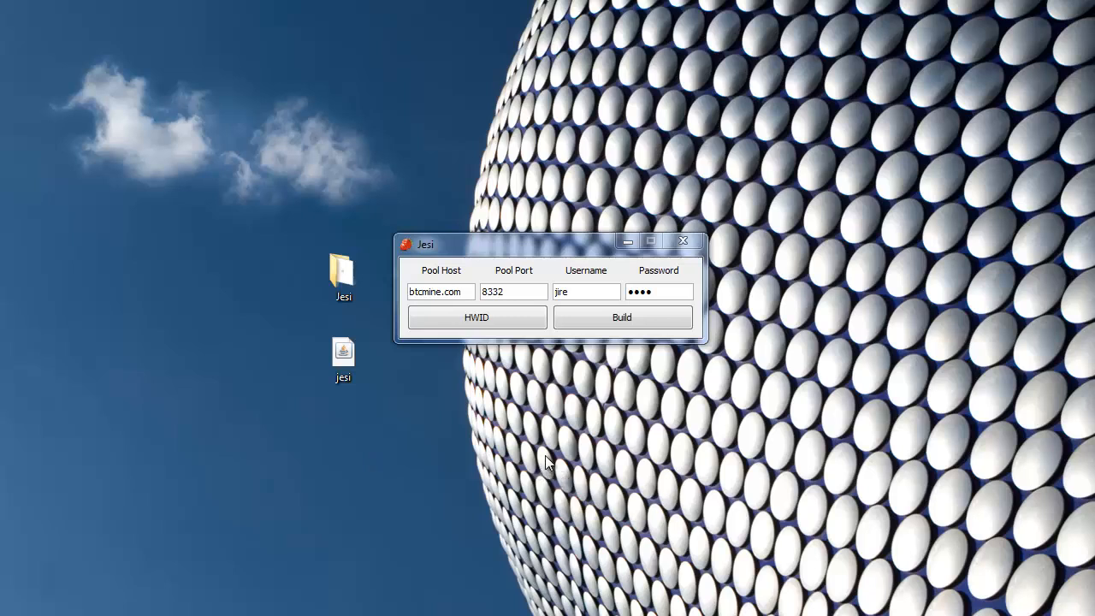
mouse_move(558, 433)
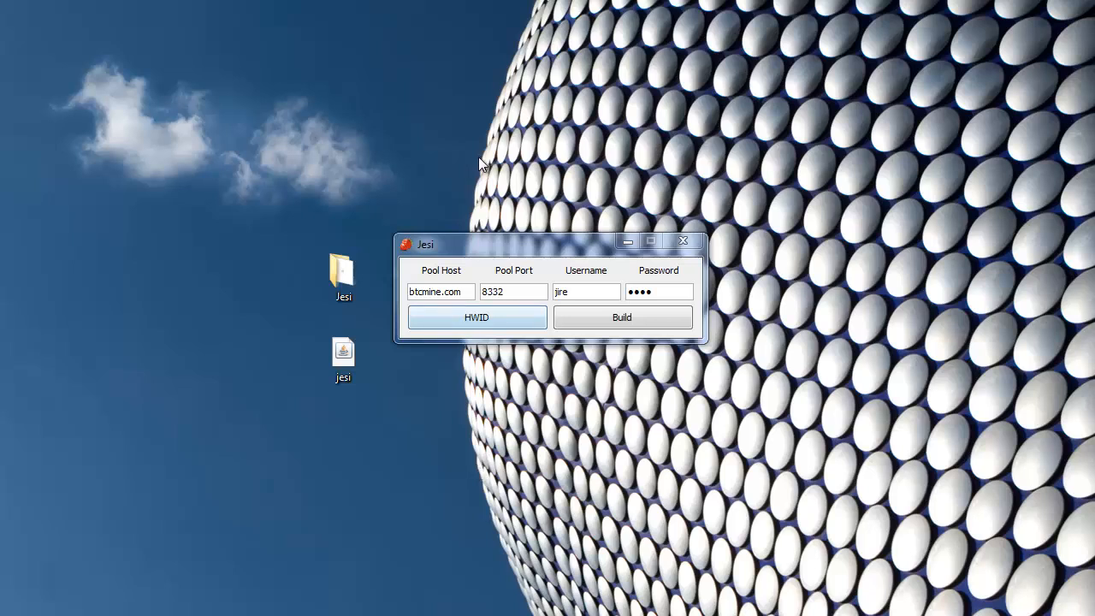
mouse_move(200, 461)
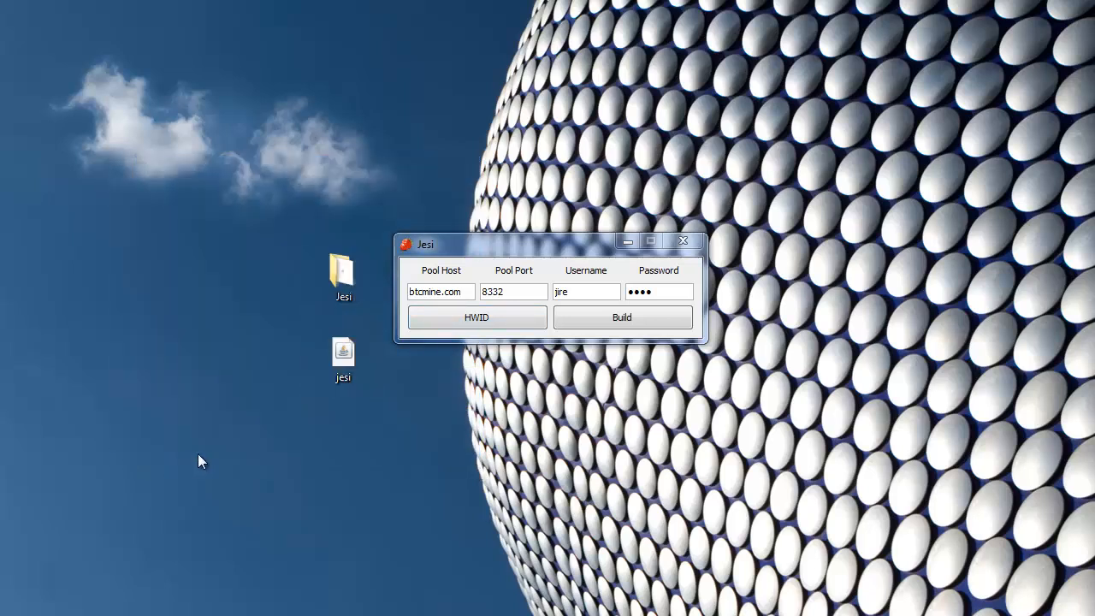
mouse_move(255, 479)
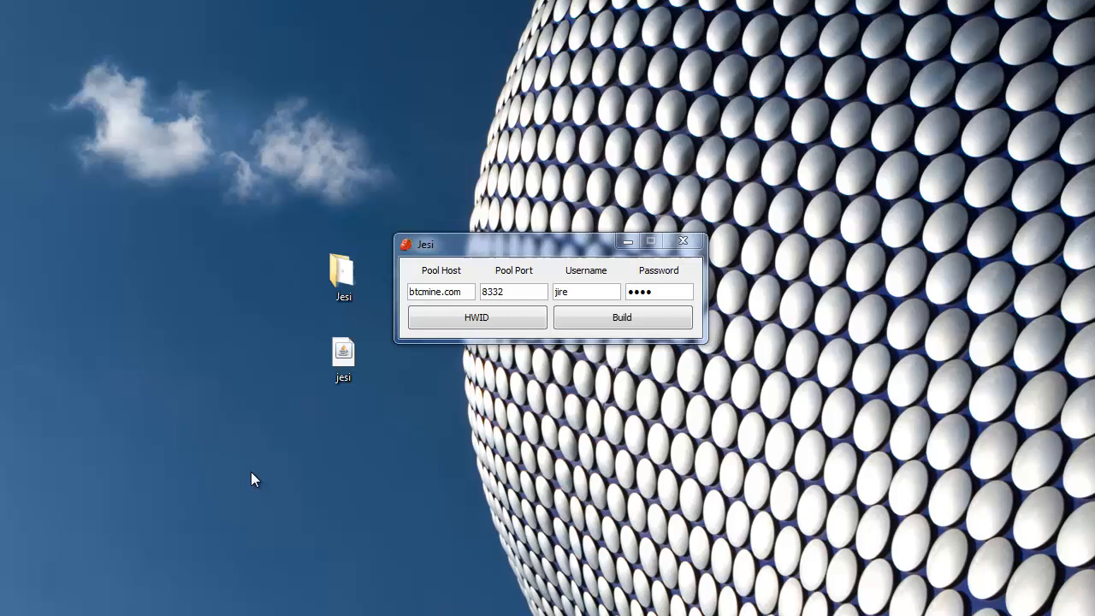
mouse_move(243, 482)
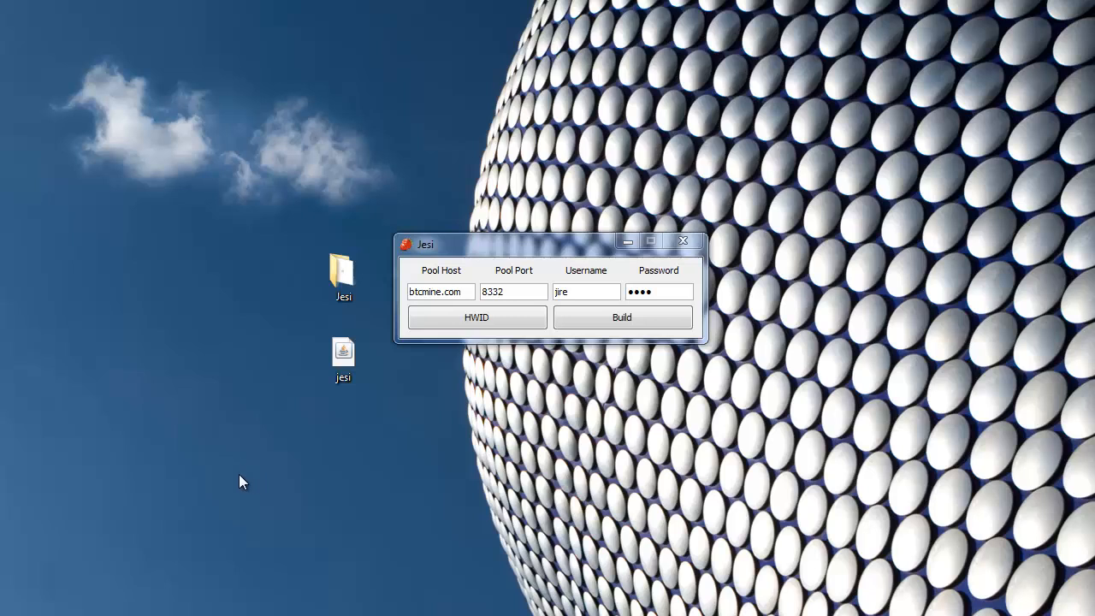